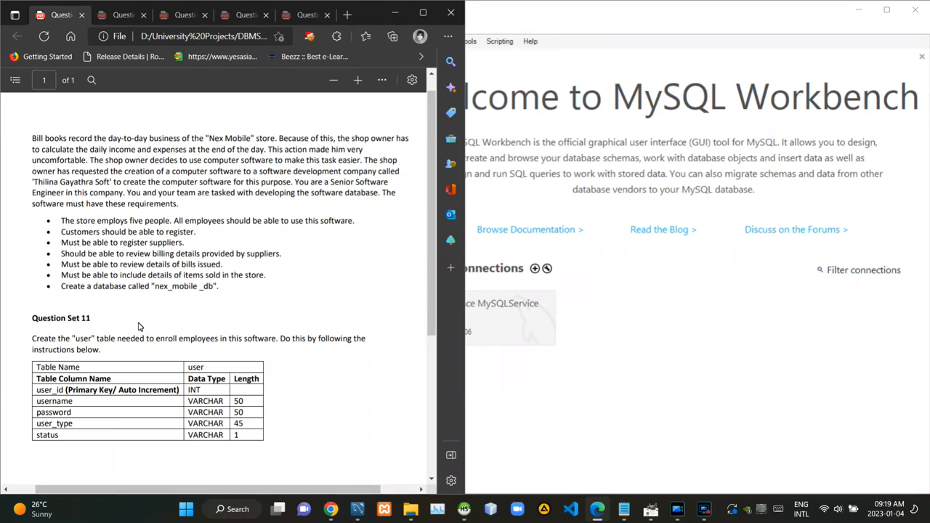
mouse_move(112, 320)
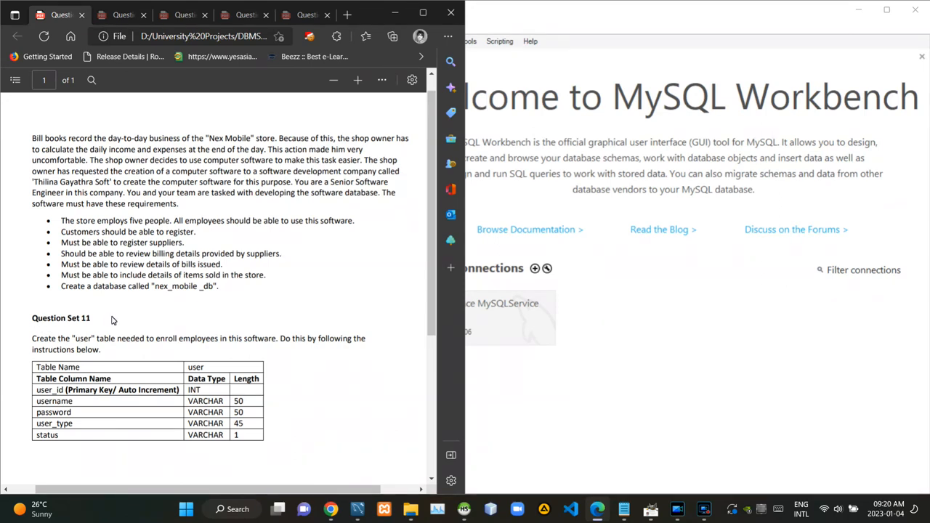
mouse_move(33, 311)
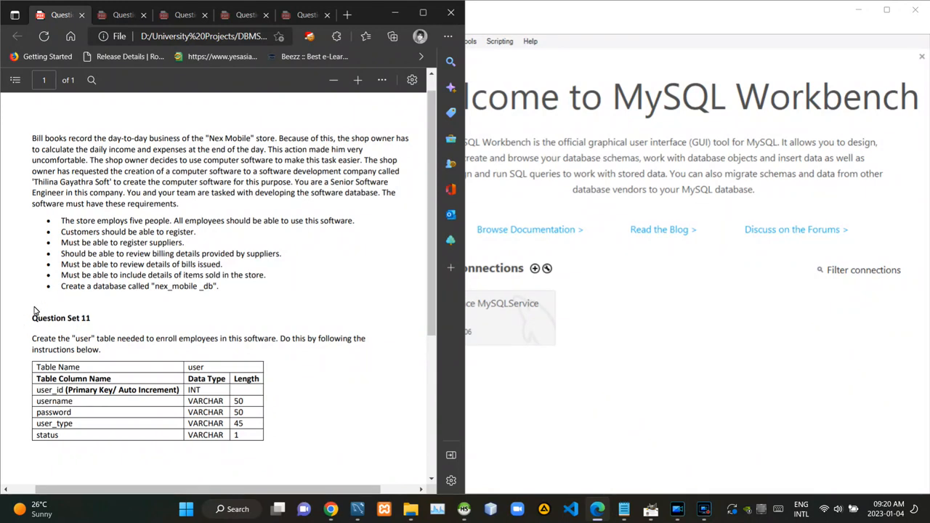
mouse_move(102, 324)
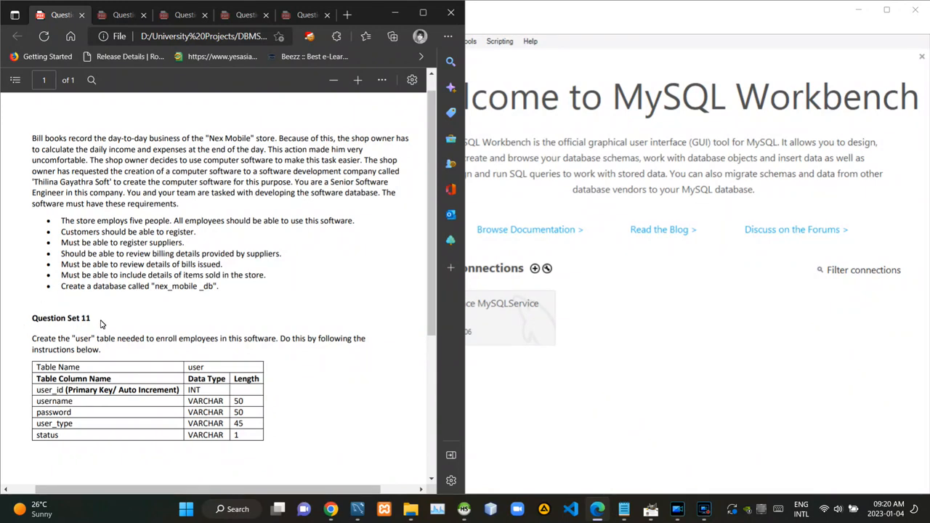
mouse_move(128, 190)
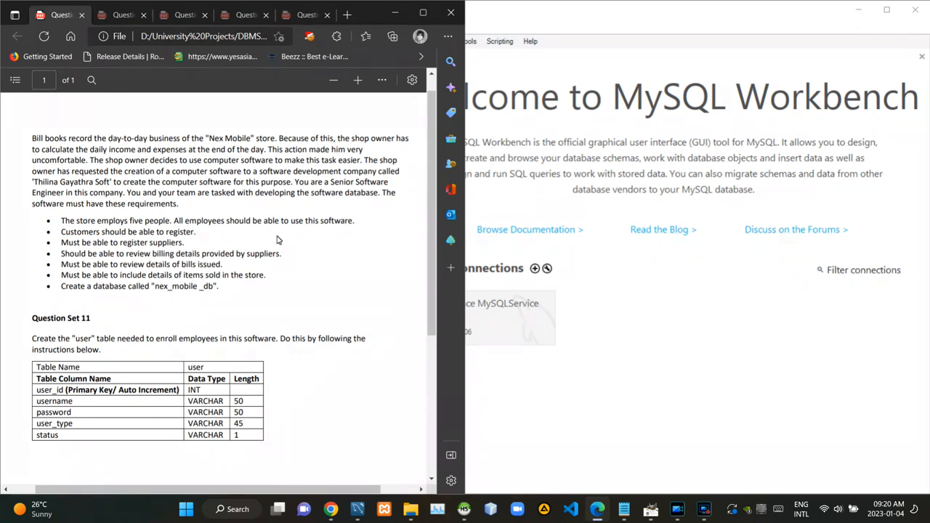
mouse_move(236, 198)
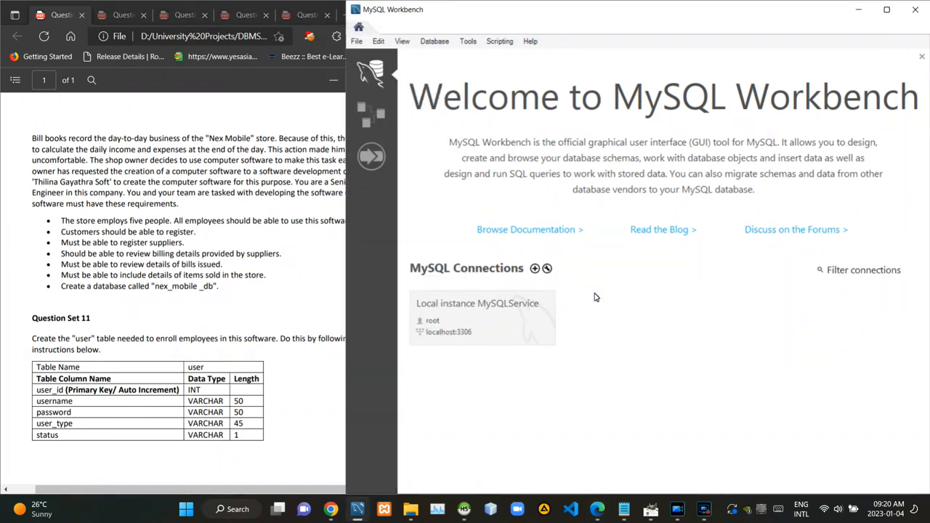
Step: Create a new model and rename its mydb schema to nex_mobile_db
click(357, 40)
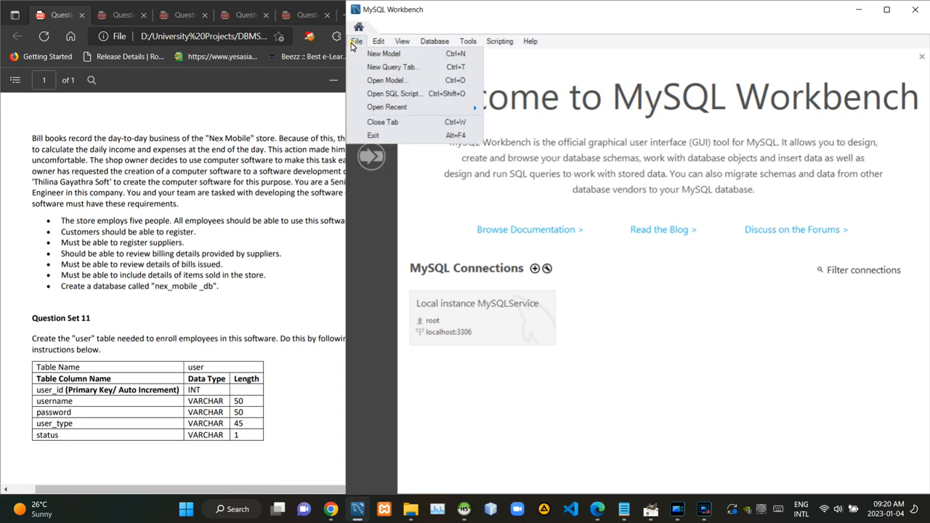
click(384, 53)
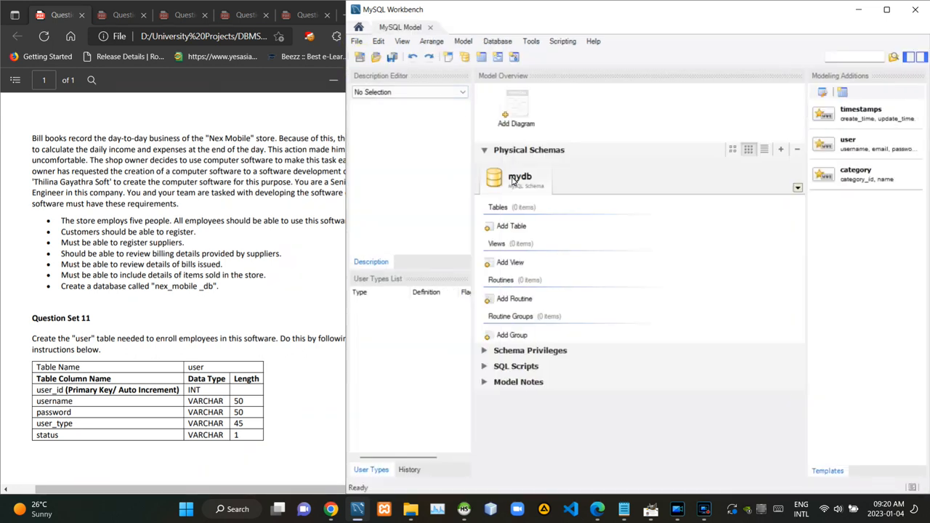
double_click(494, 178)
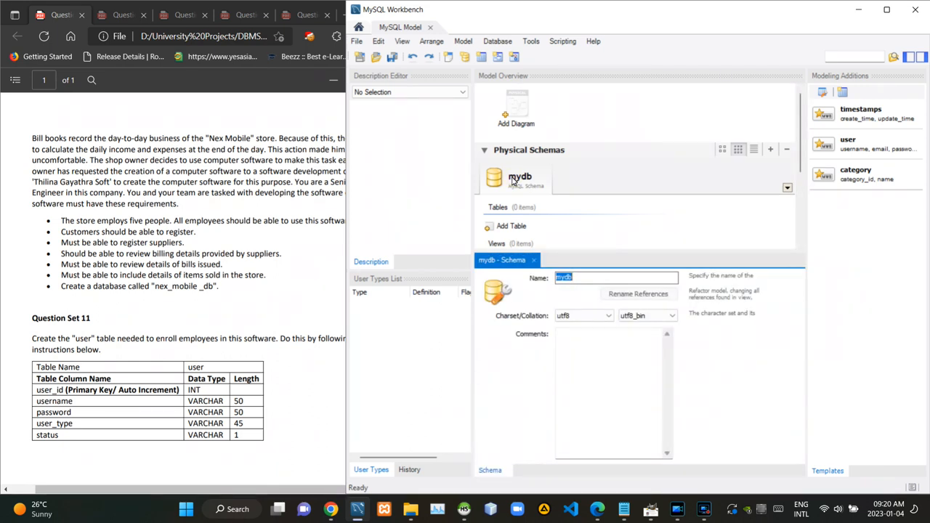
text(nex)
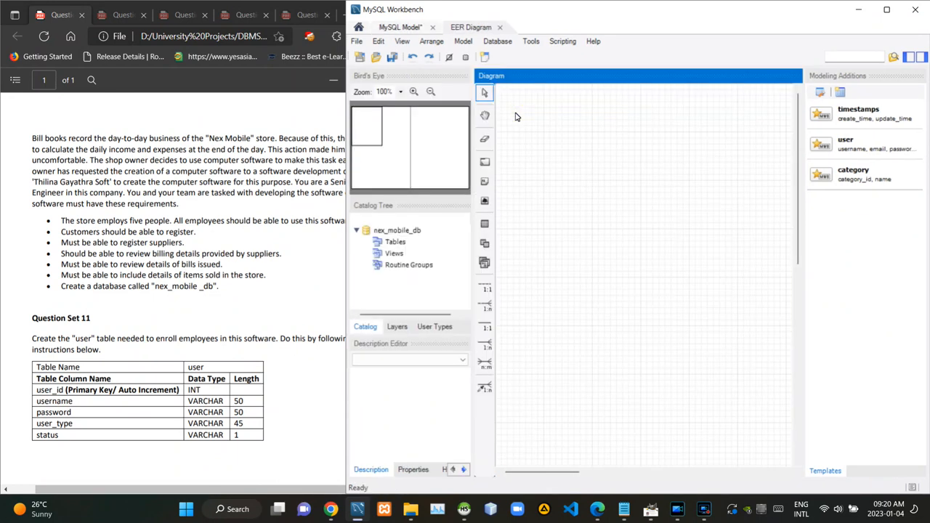
mouse_move(302, 315)
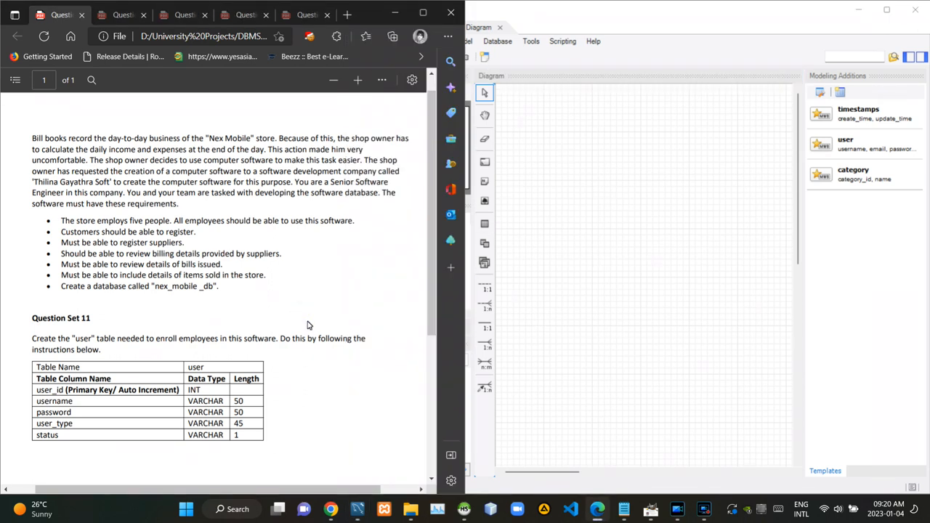
mouse_move(112, 407)
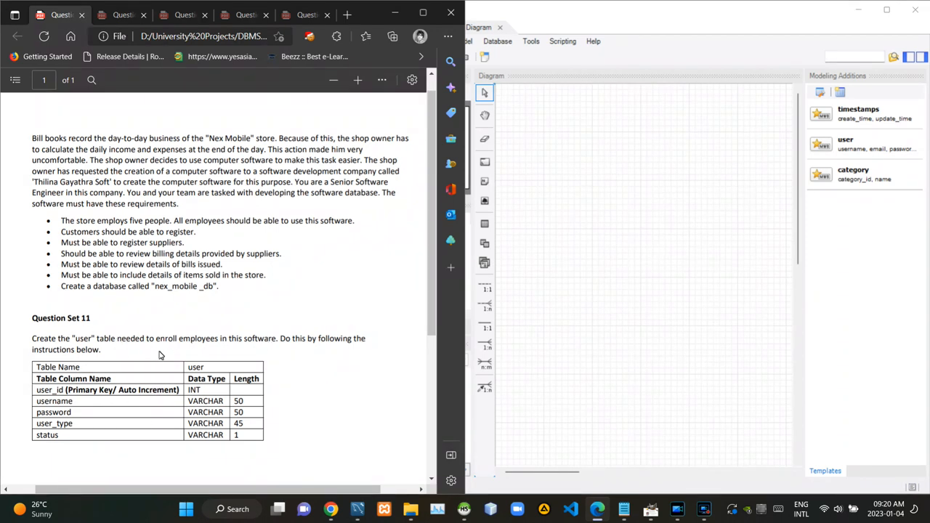
mouse_move(234, 355)
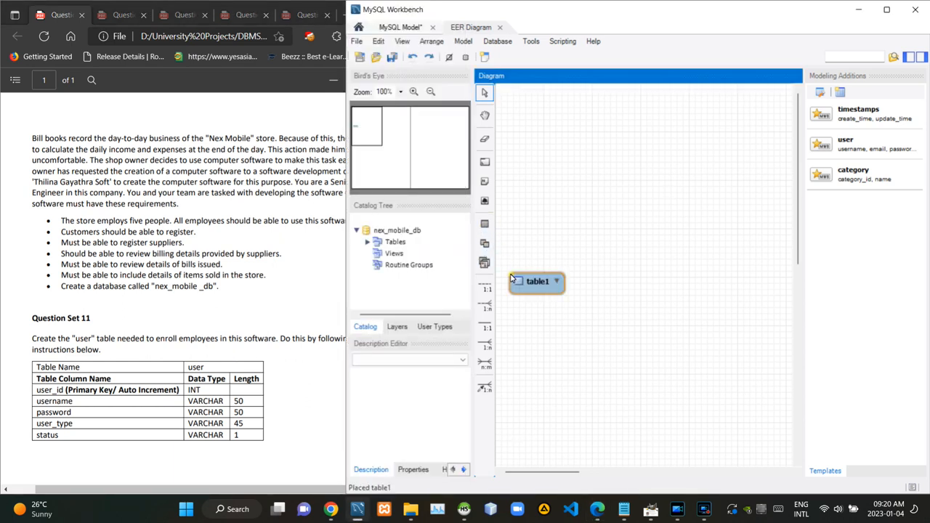
Step: Rename table1 to user and add a user_id INT primary key column
double_click(536, 281)
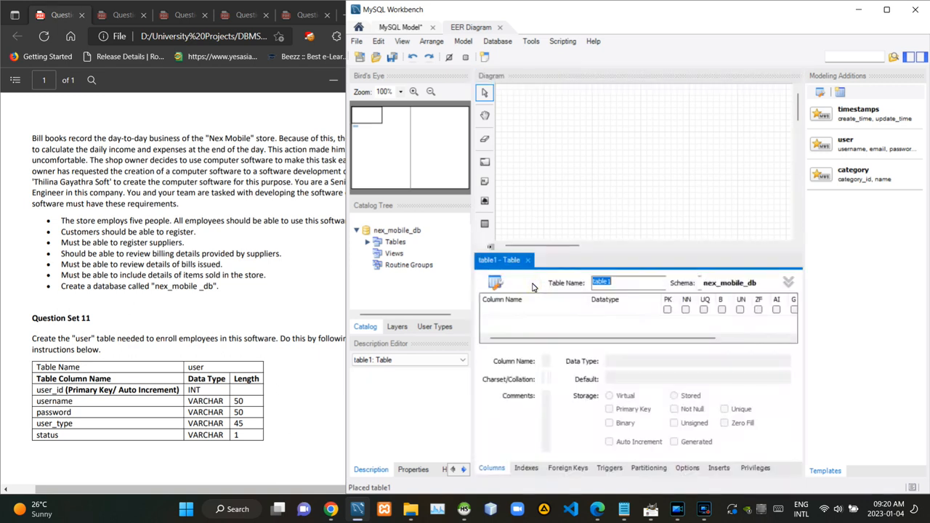
text(user)
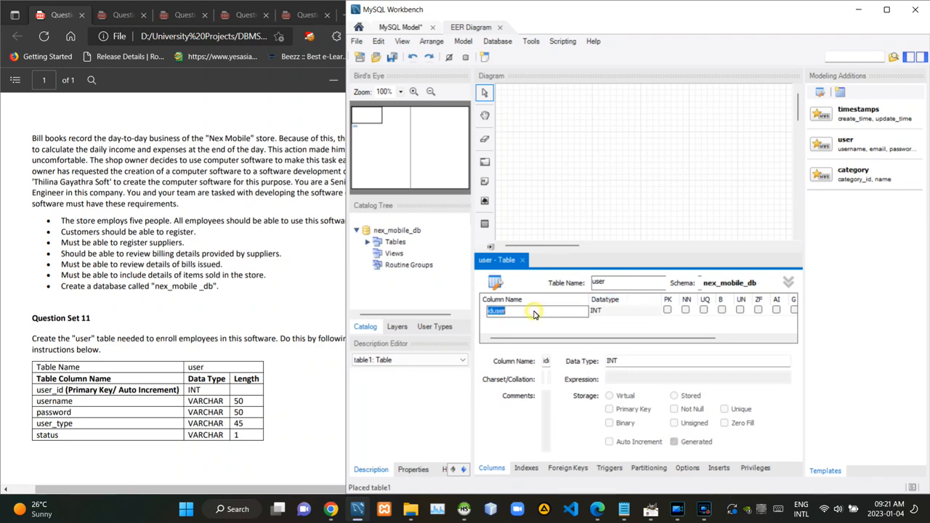
text(user)
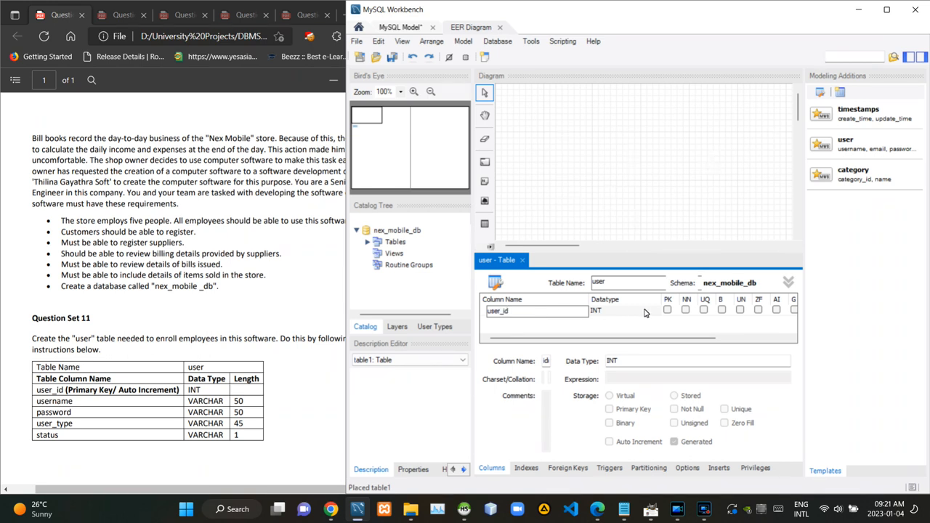
click(666, 310)
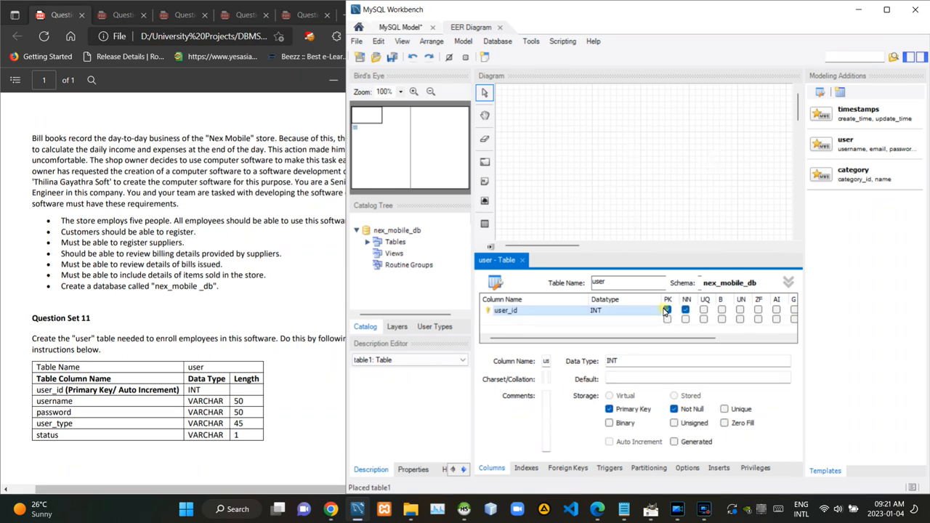
click(667, 310)
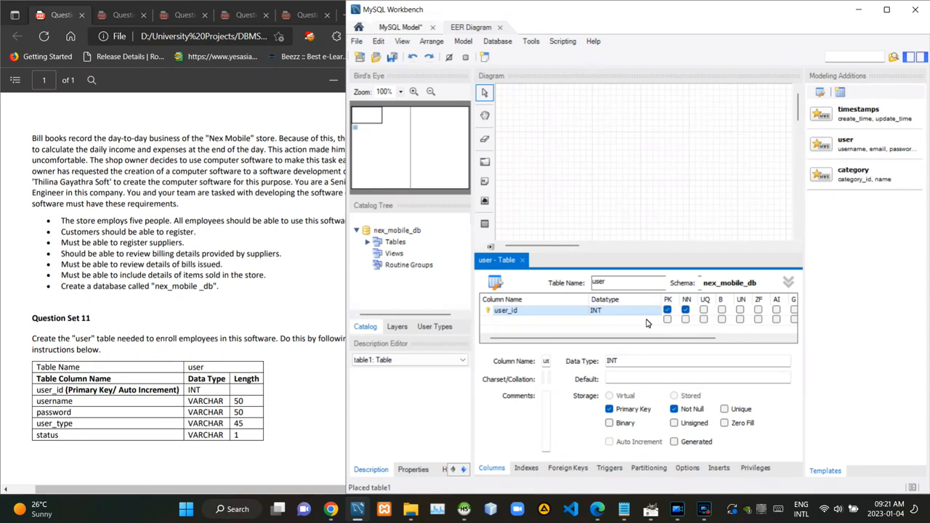
mouse_move(527, 330)
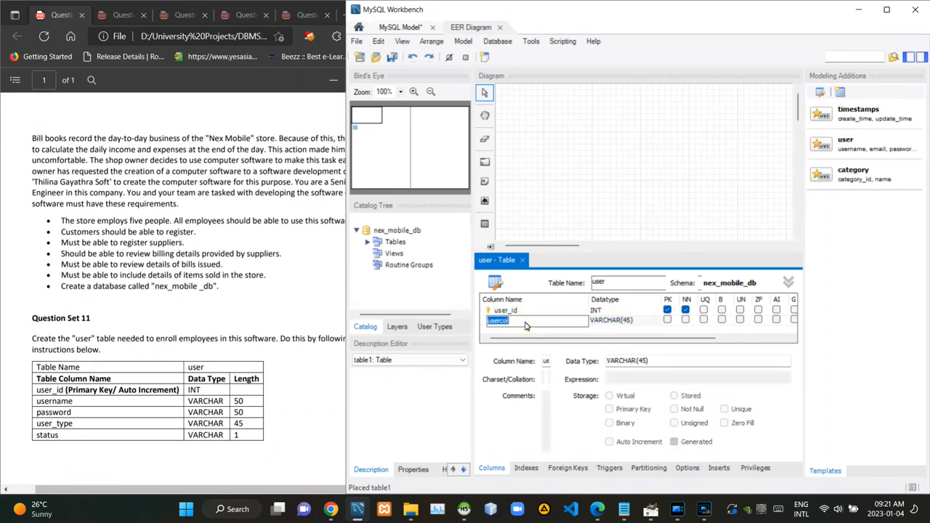
Step: Add username and password columns, both typed VARCHAR(50)
text(username)
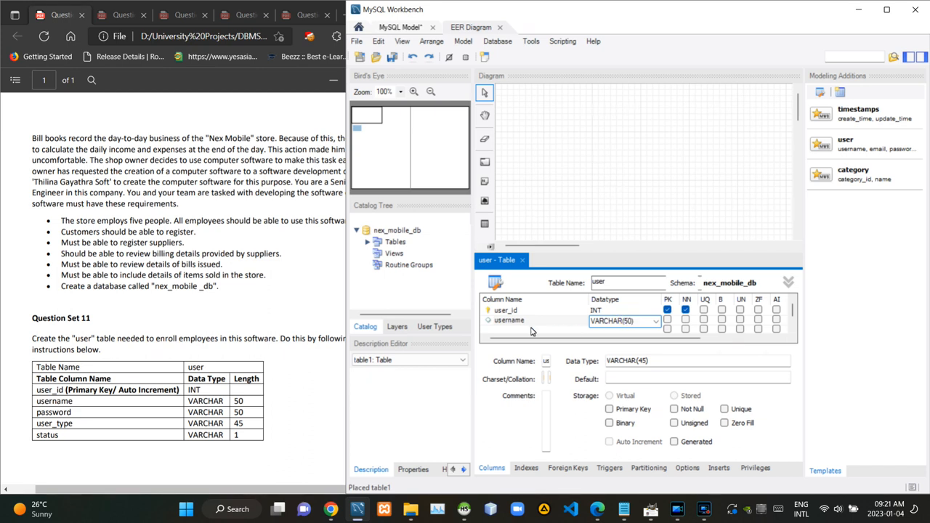
click(509, 330)
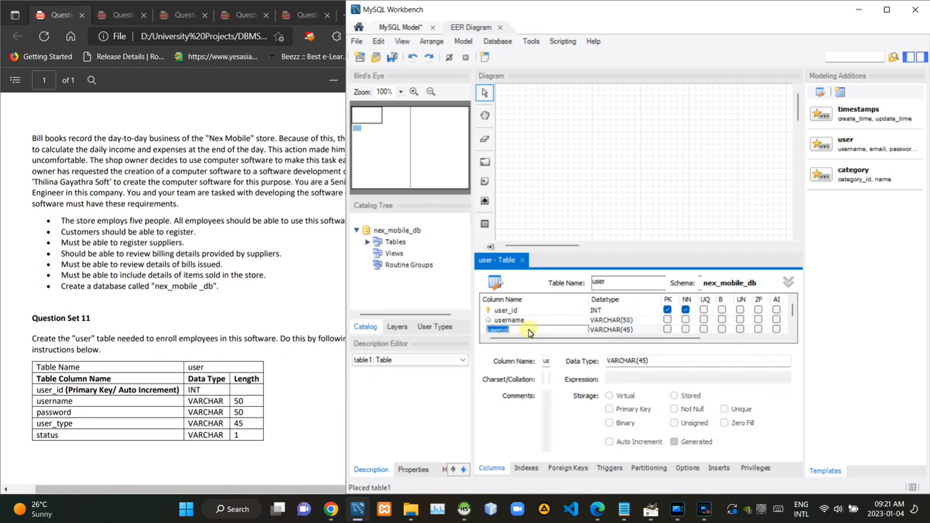
text(pass)
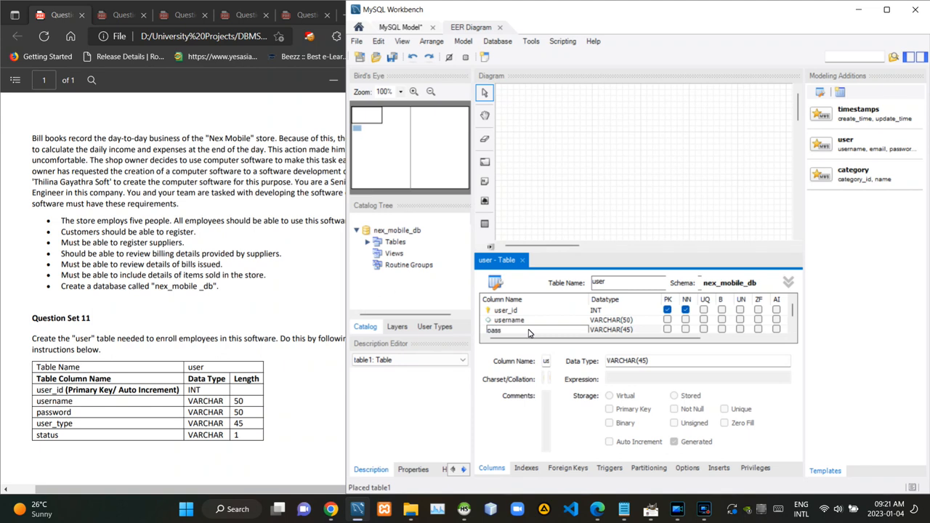
text(password)
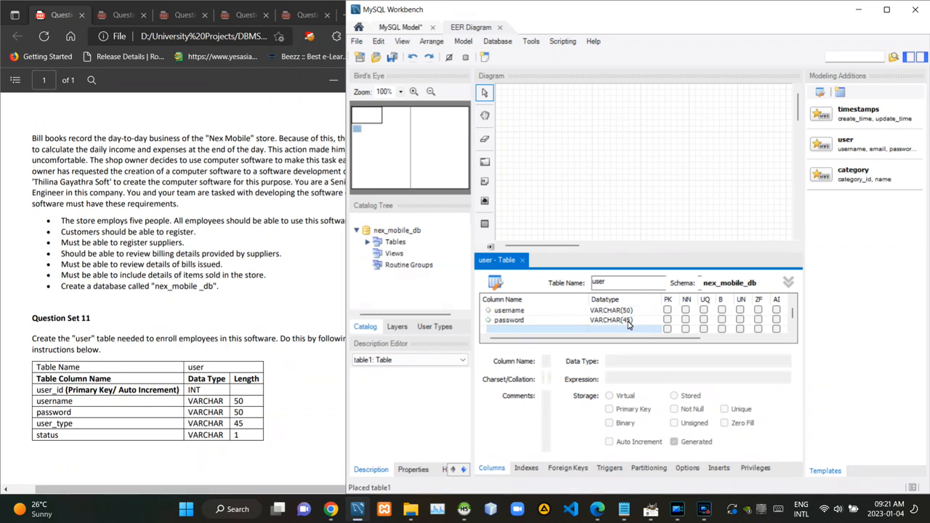
click(617, 321)
text(user_type)
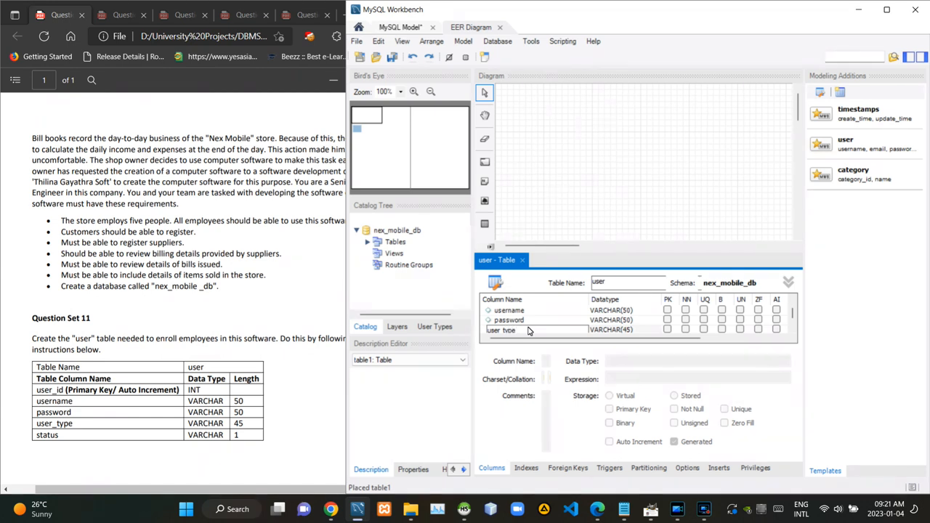
Step: Add a status VARCHAR(1) column, then hide the table editor to view the diagram
click(509, 320)
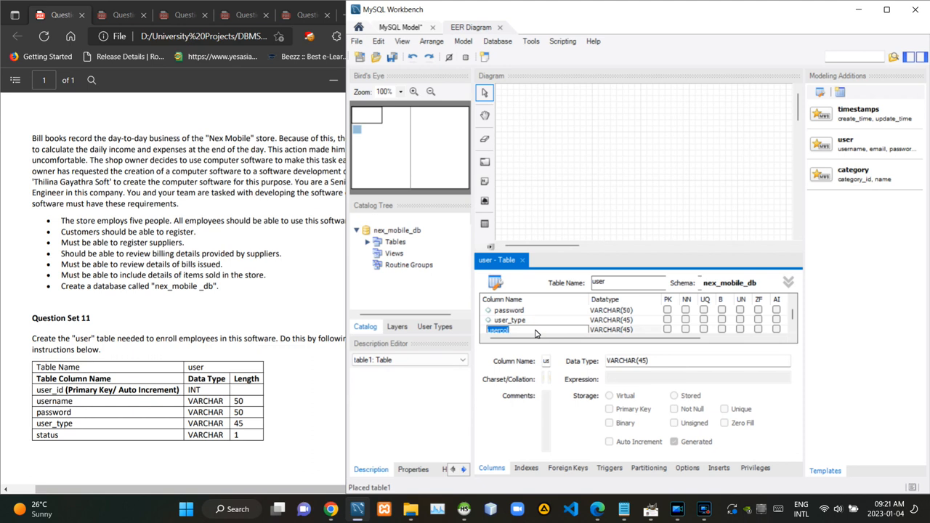
text(status)
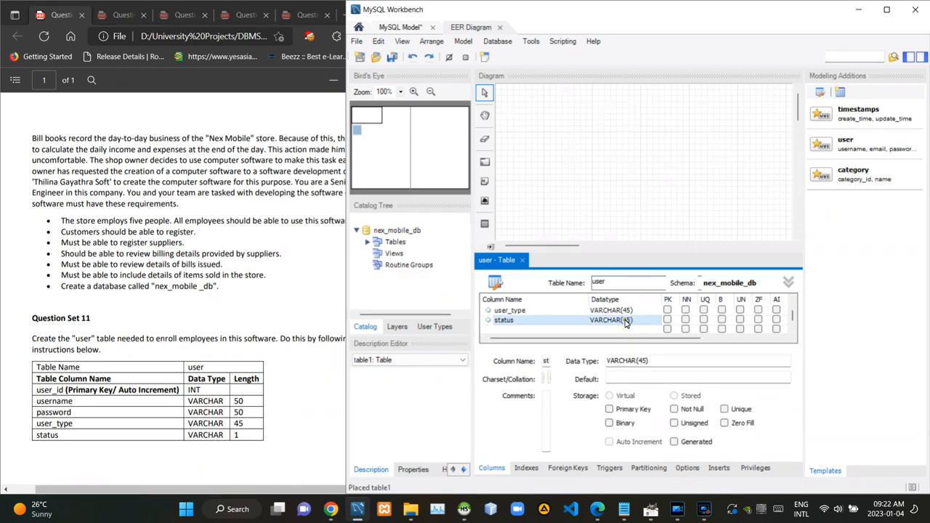
double_click(617, 321)
text(1)
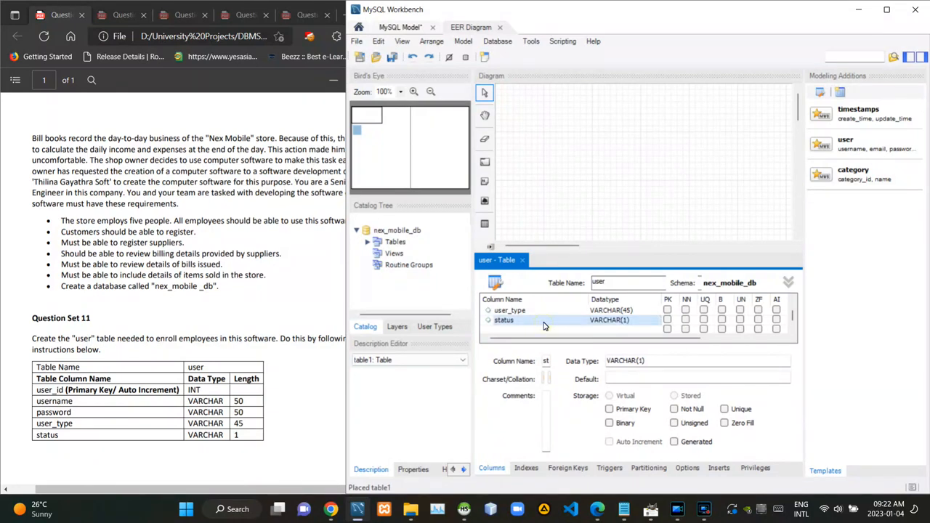
double_click(504, 319)
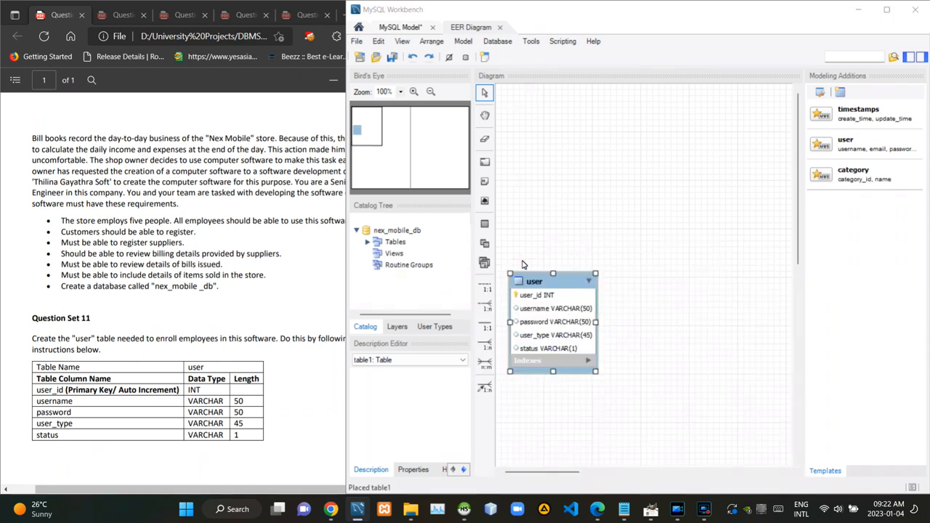
mouse_move(613, 264)
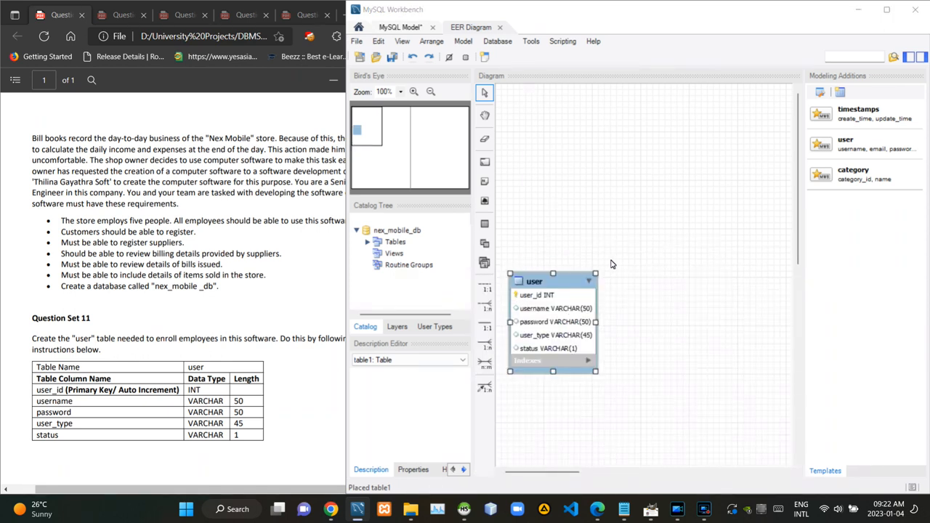